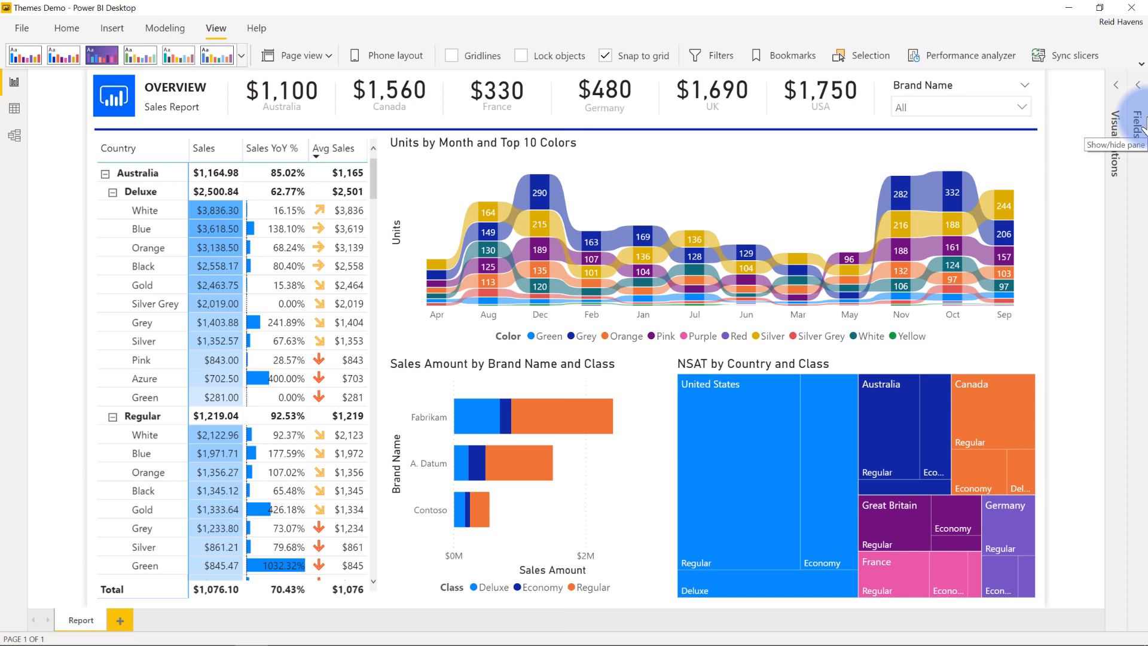
mouse_move(240, 69)
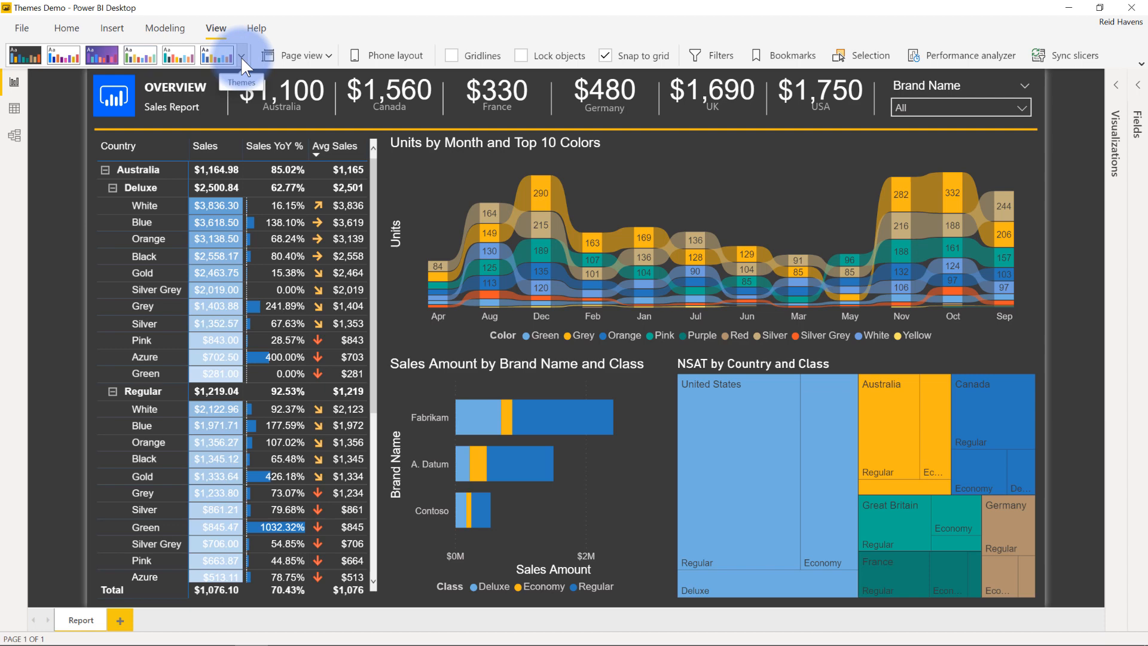
Step: Apply the default Power BI theme to the report from the Themes gallery
click(243, 56)
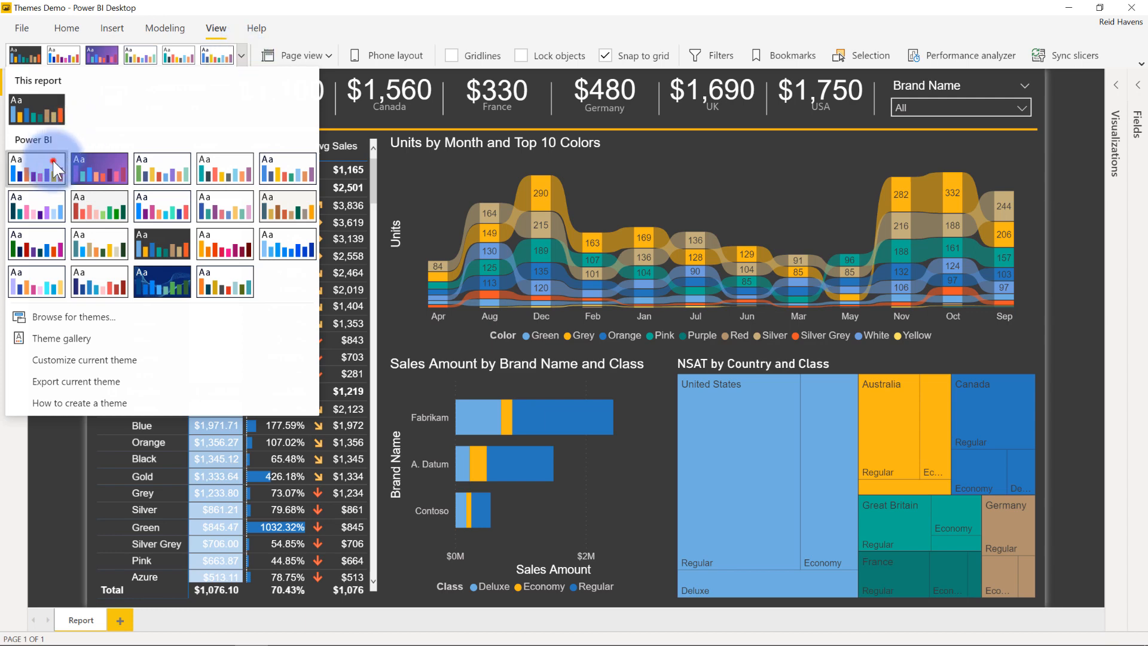
click(36, 168)
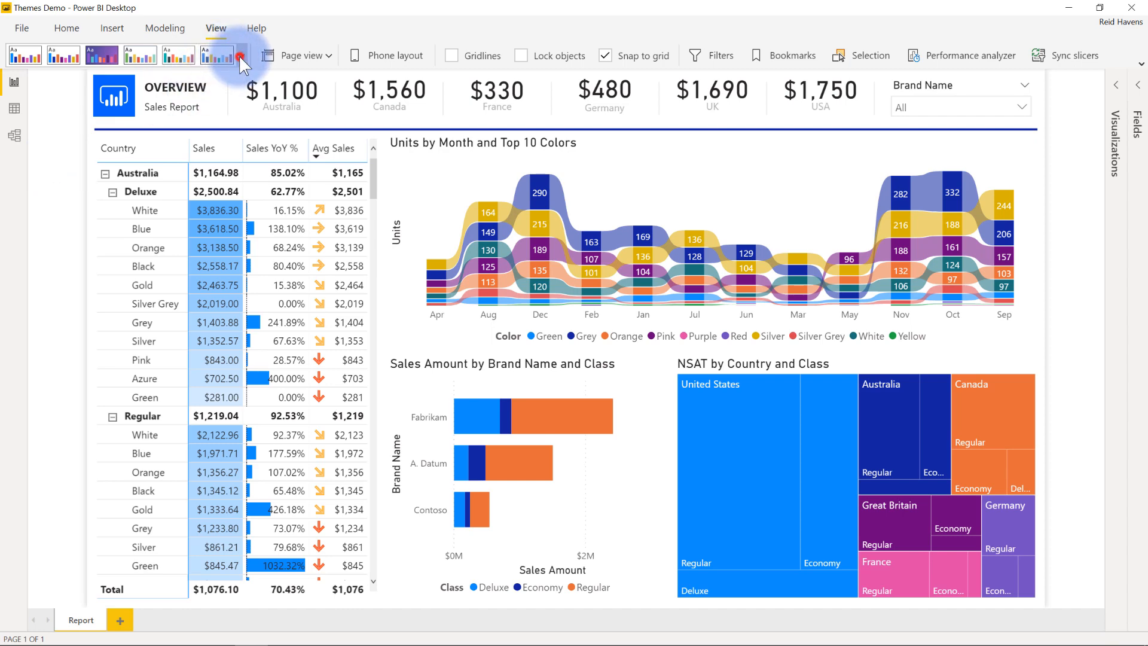
Step: Expand the Themes gallery again to show theme options
click(241, 56)
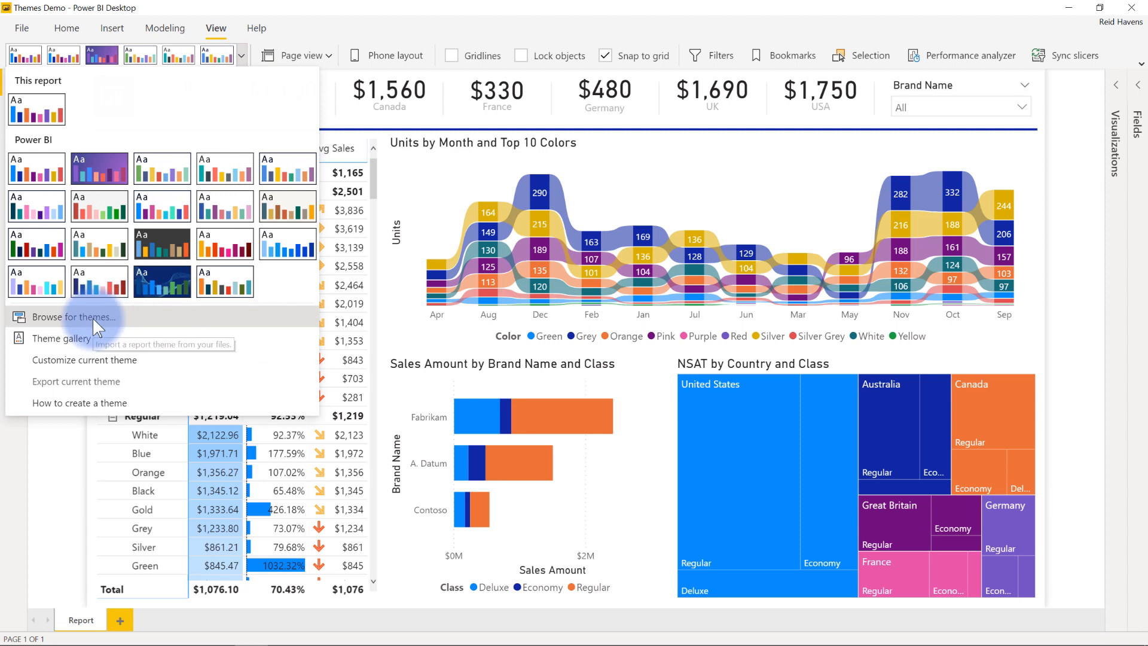
mouse_move(95, 337)
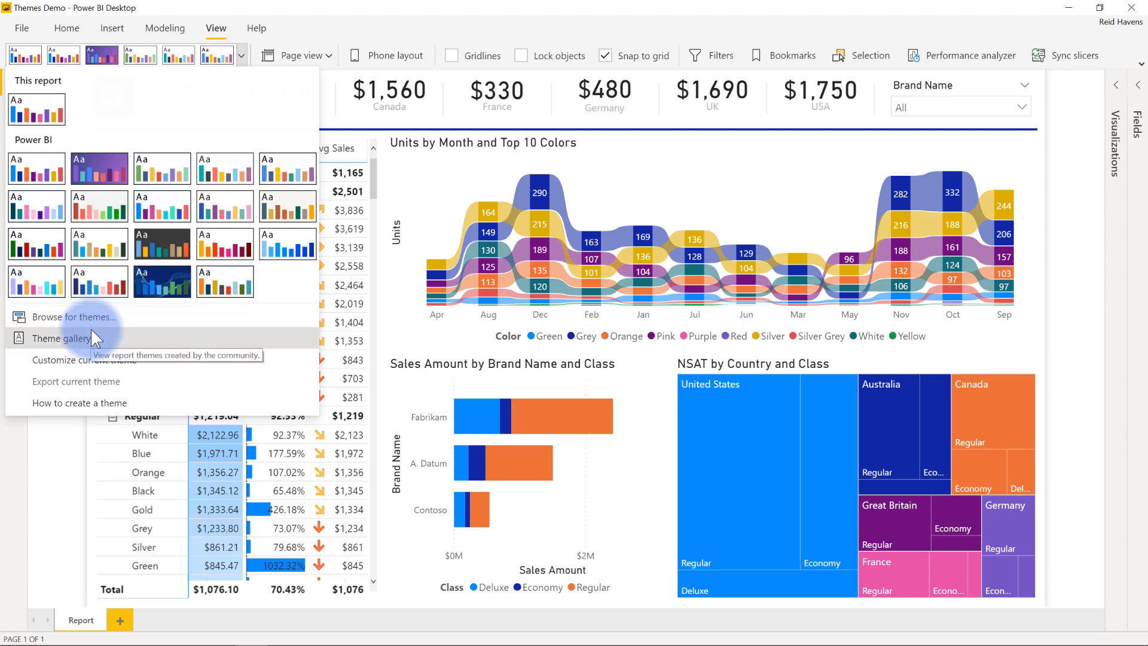
mouse_move(100, 364)
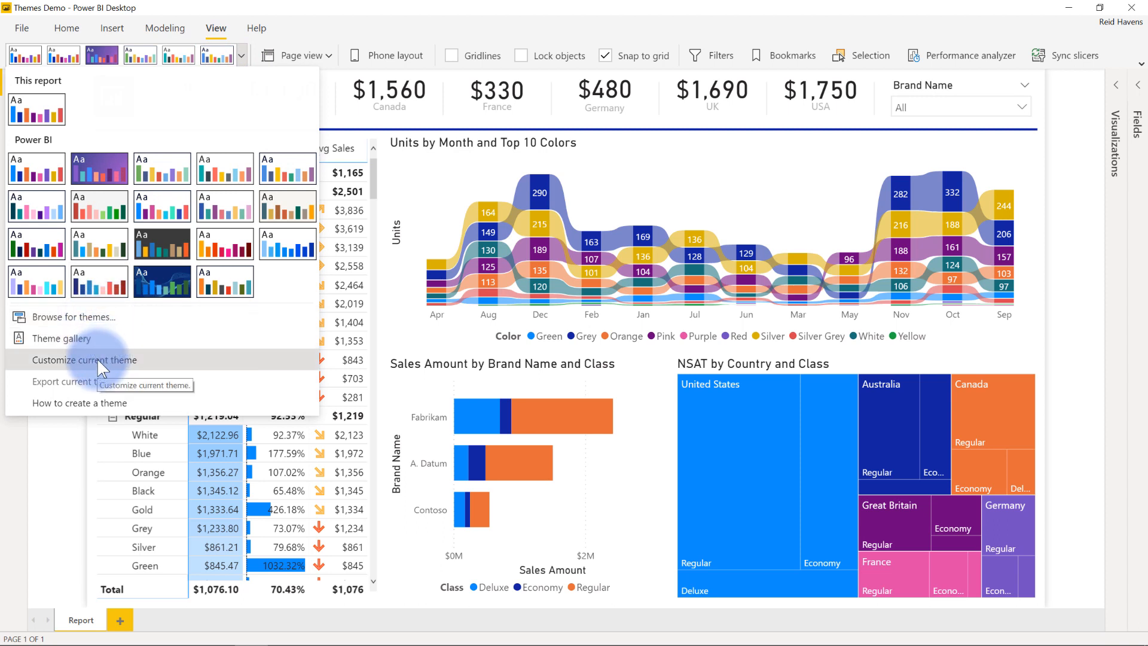
mouse_move(99, 386)
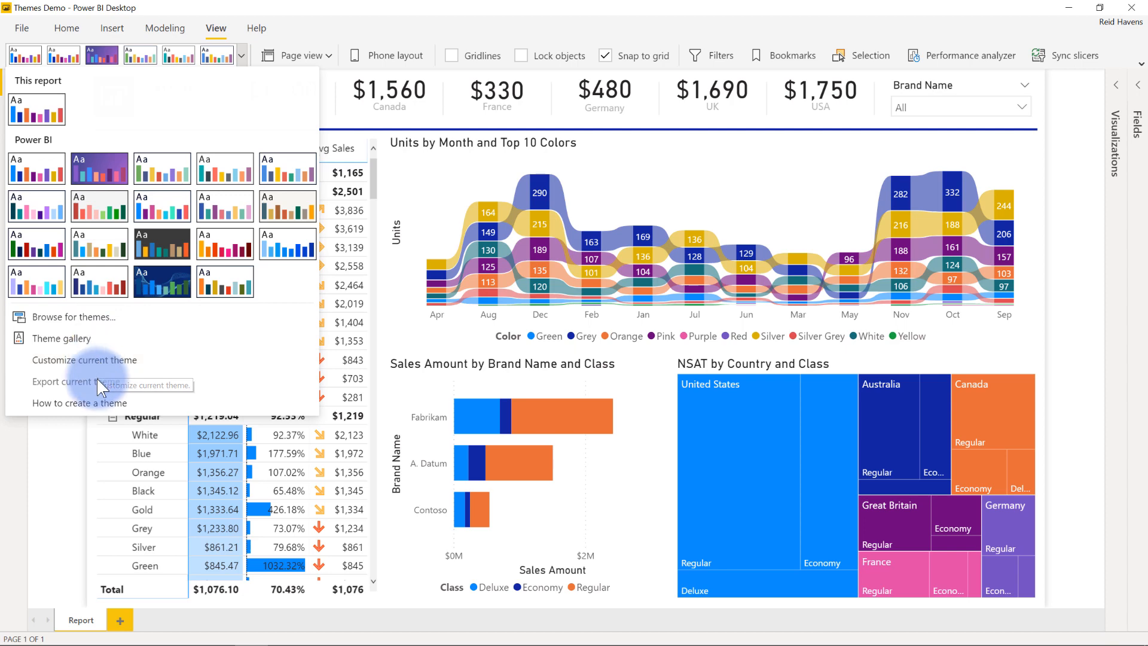
mouse_move(99, 390)
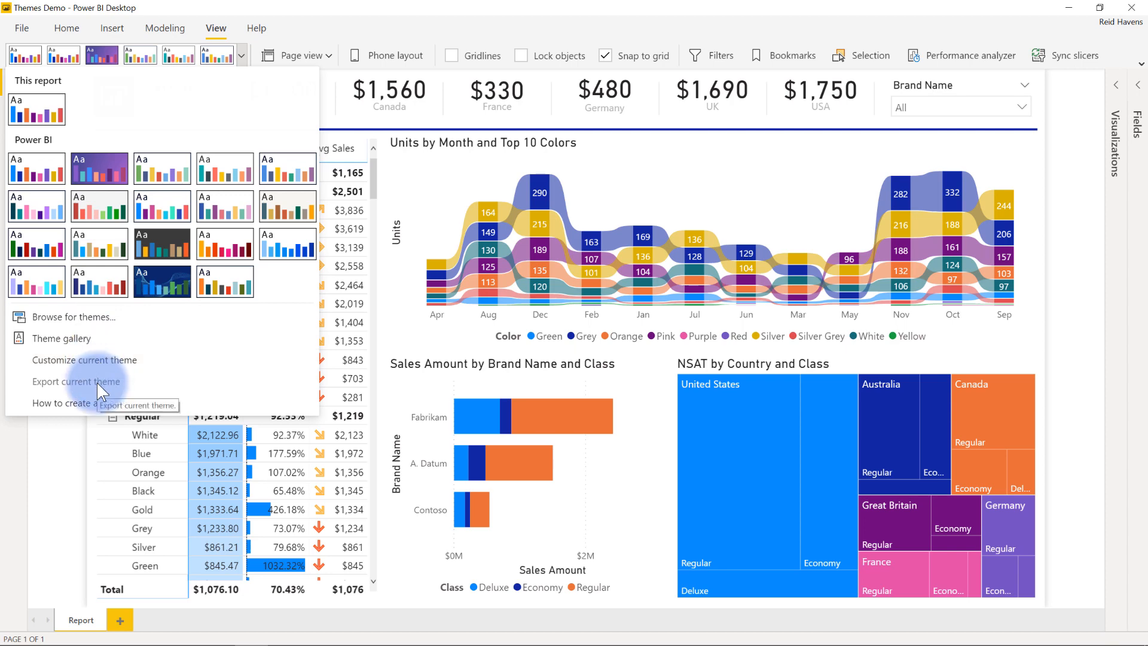
Step: Start Customize current theme, landing on the Name and colors page
click(84, 360)
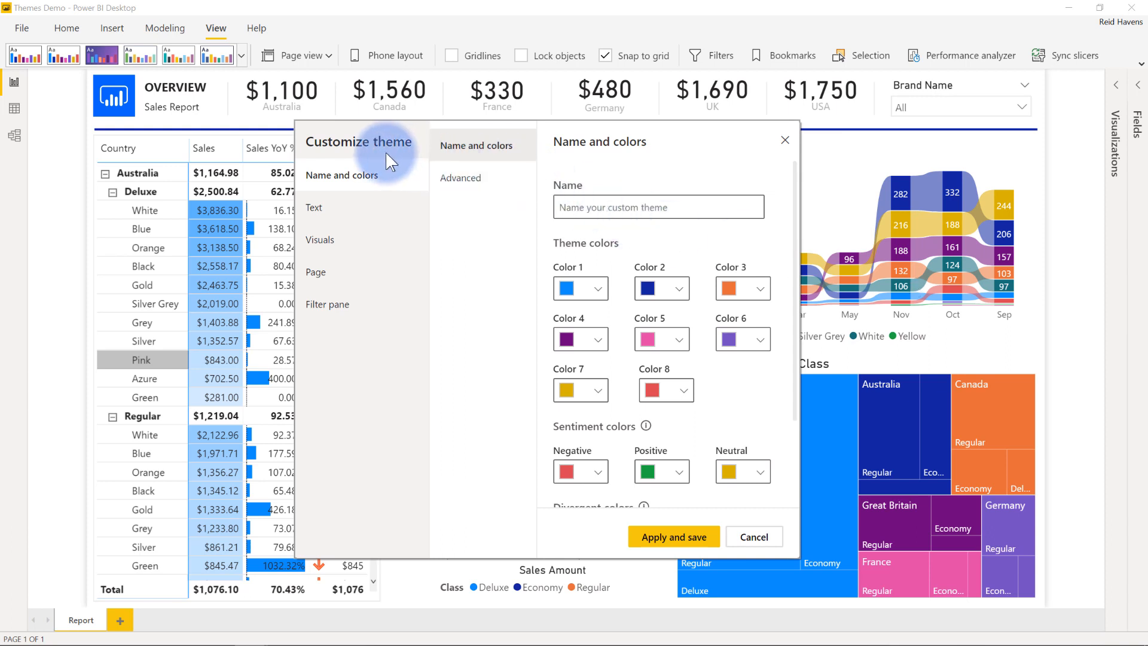
mouse_move(446, 326)
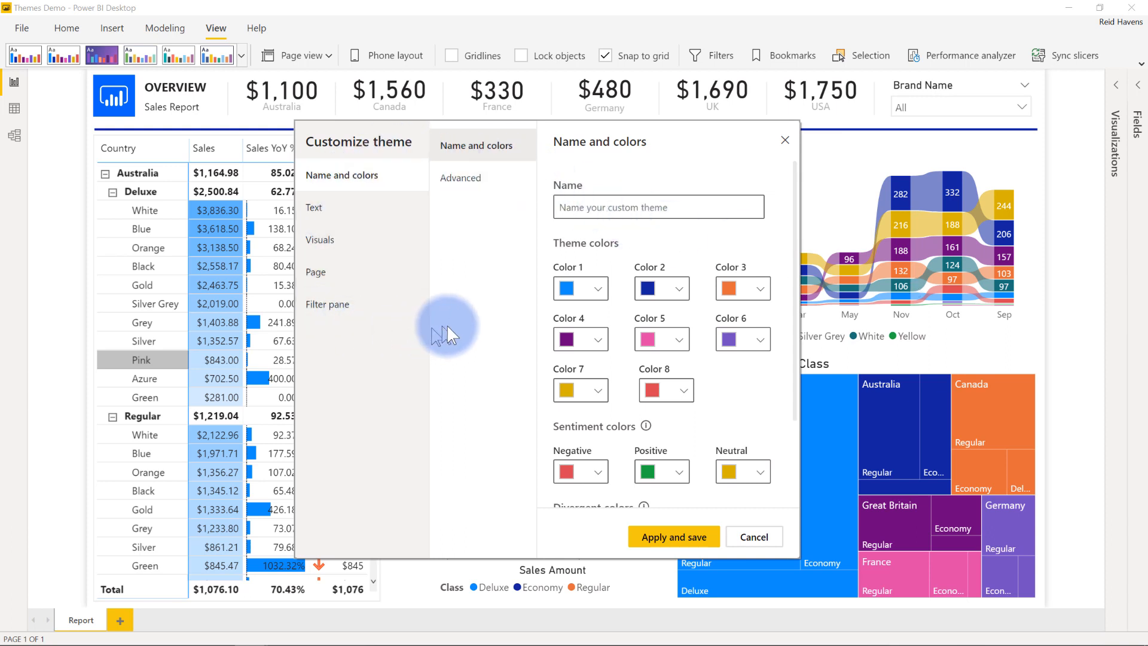
mouse_move(468, 307)
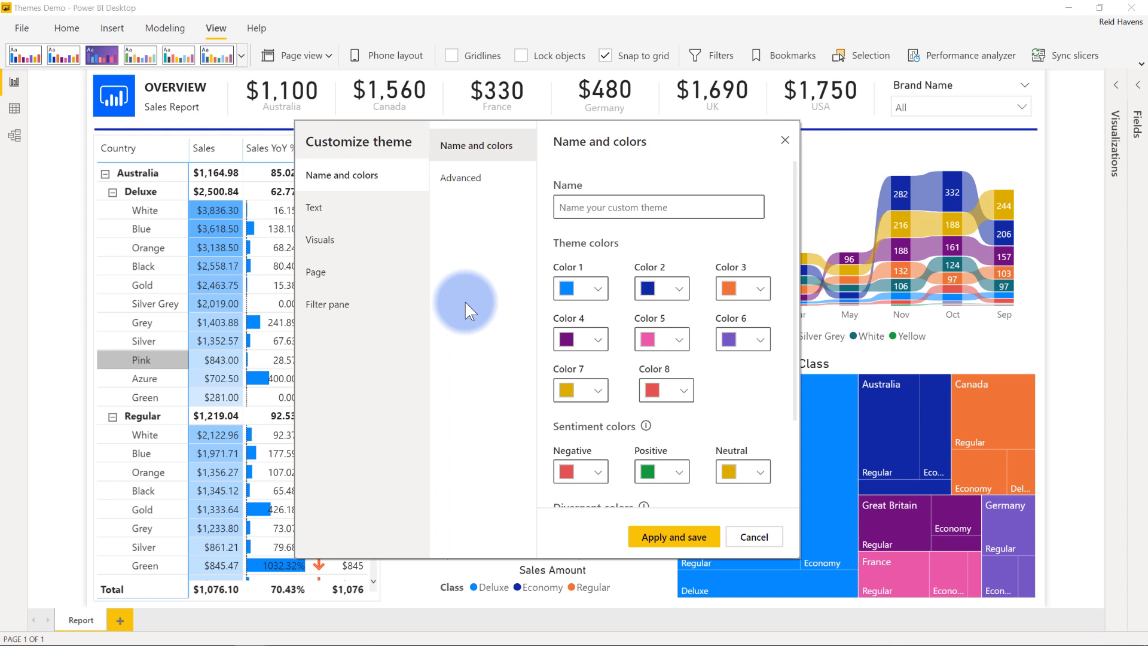
mouse_move(559, 275)
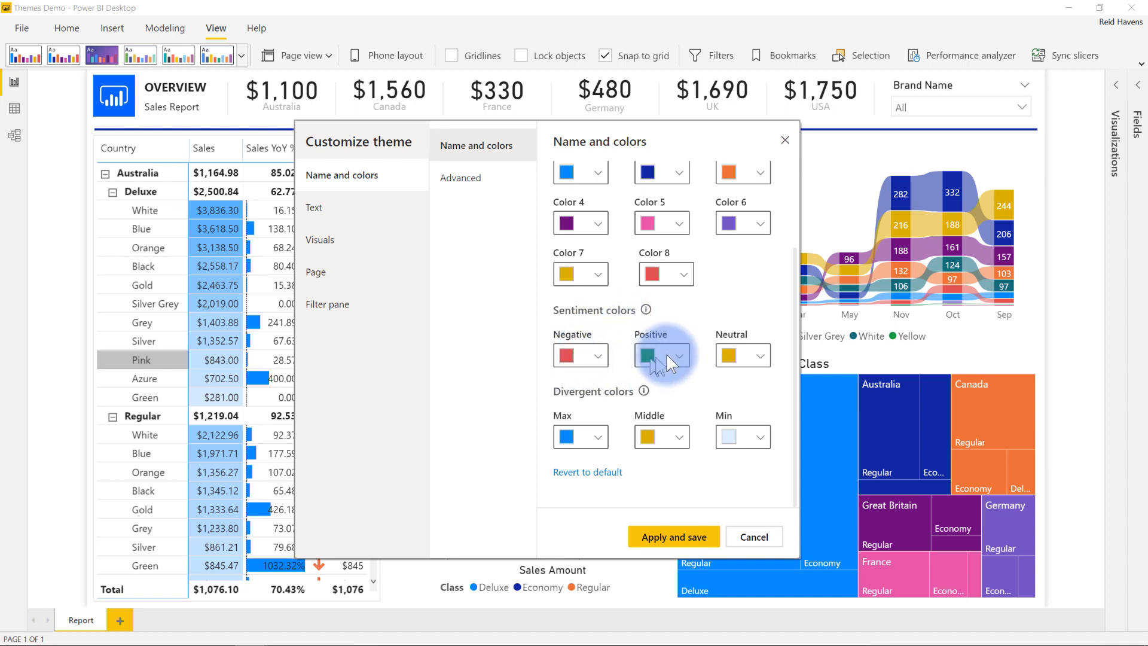
mouse_move(648, 403)
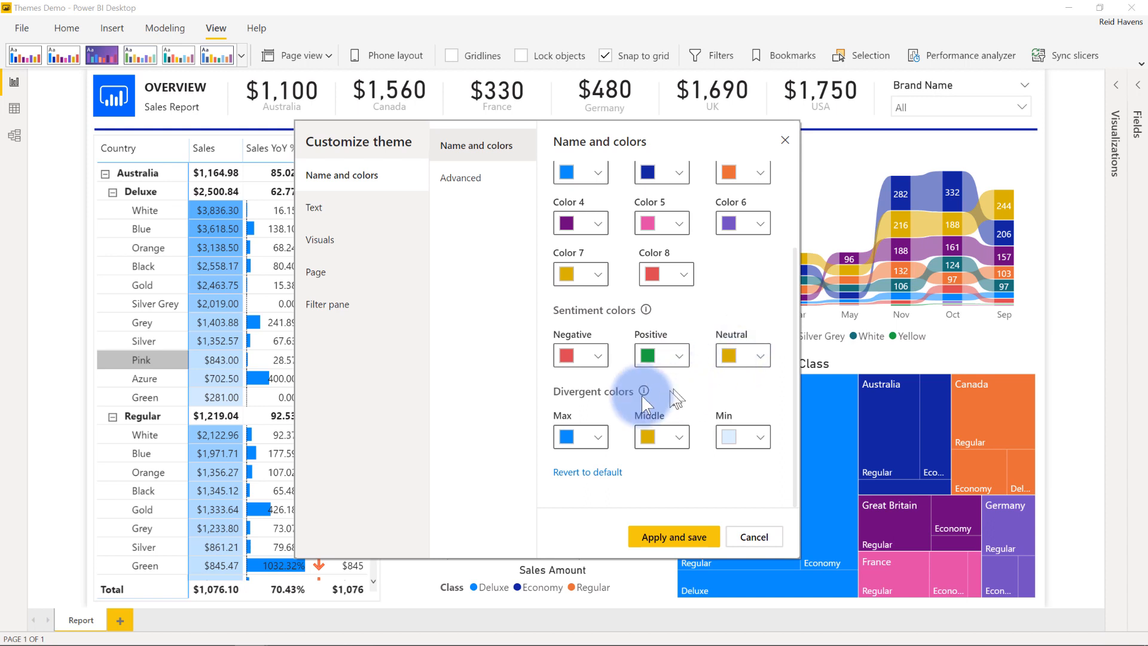
mouse_move(698, 401)
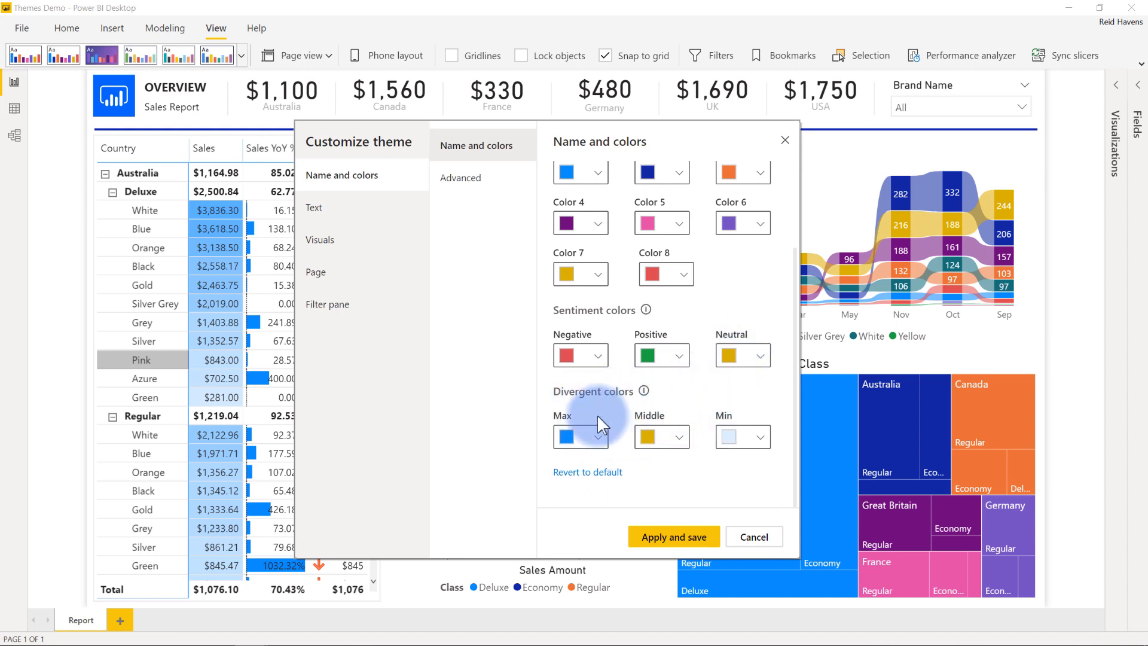
Step: Show the Advanced colour settings for element levels and backgrounds
click(462, 178)
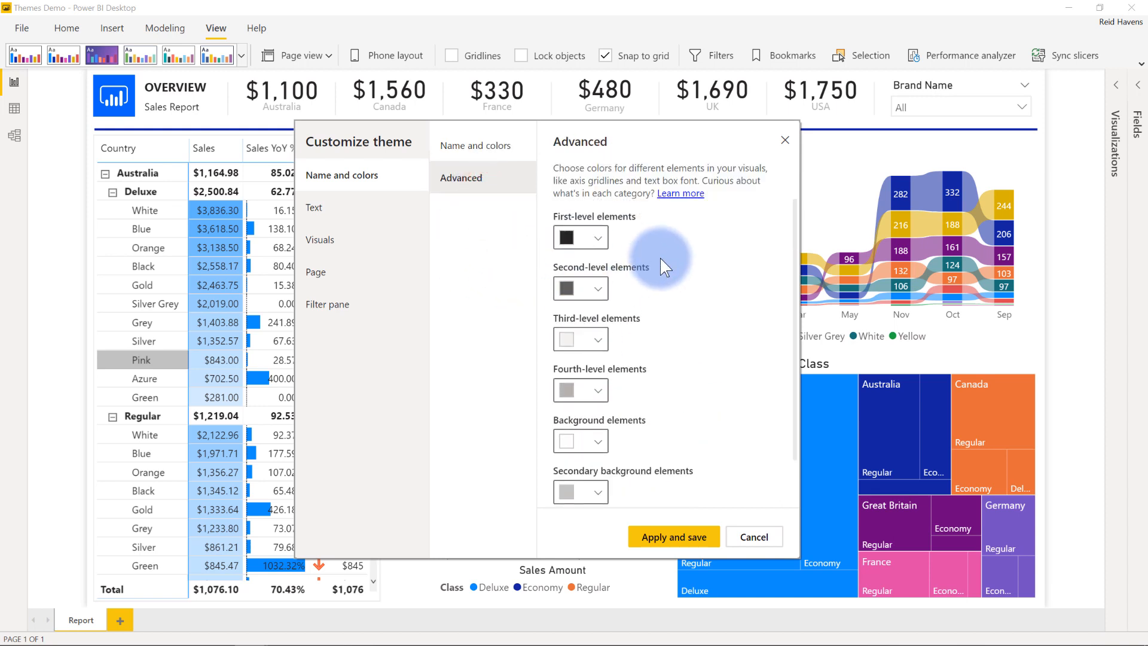
mouse_move(665, 267)
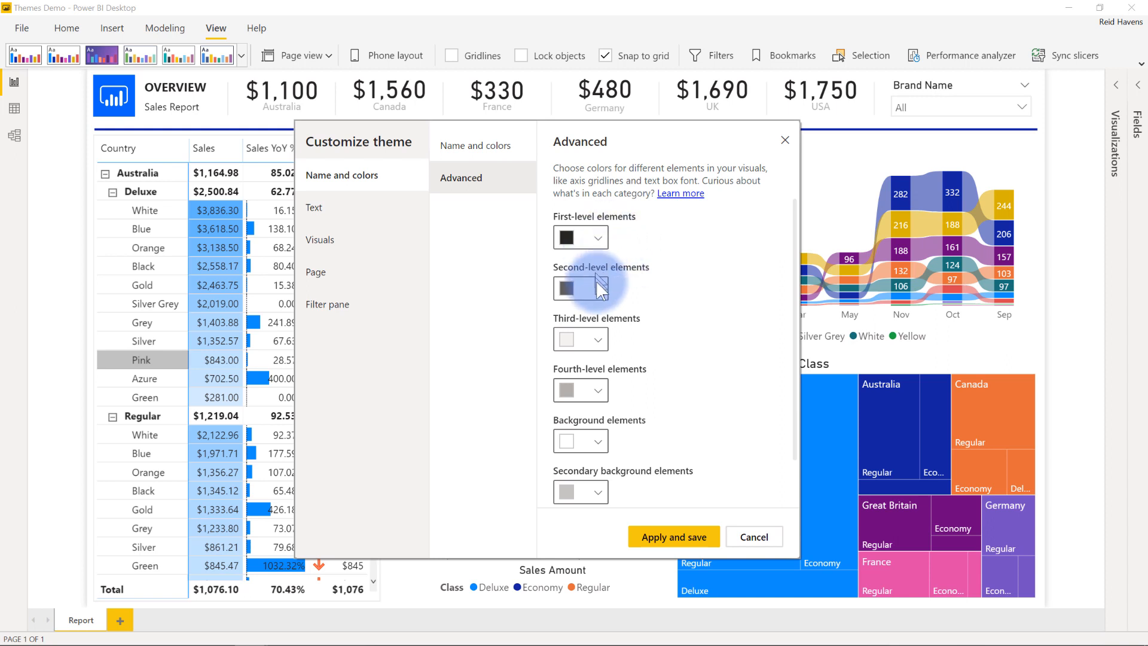
mouse_move(600, 339)
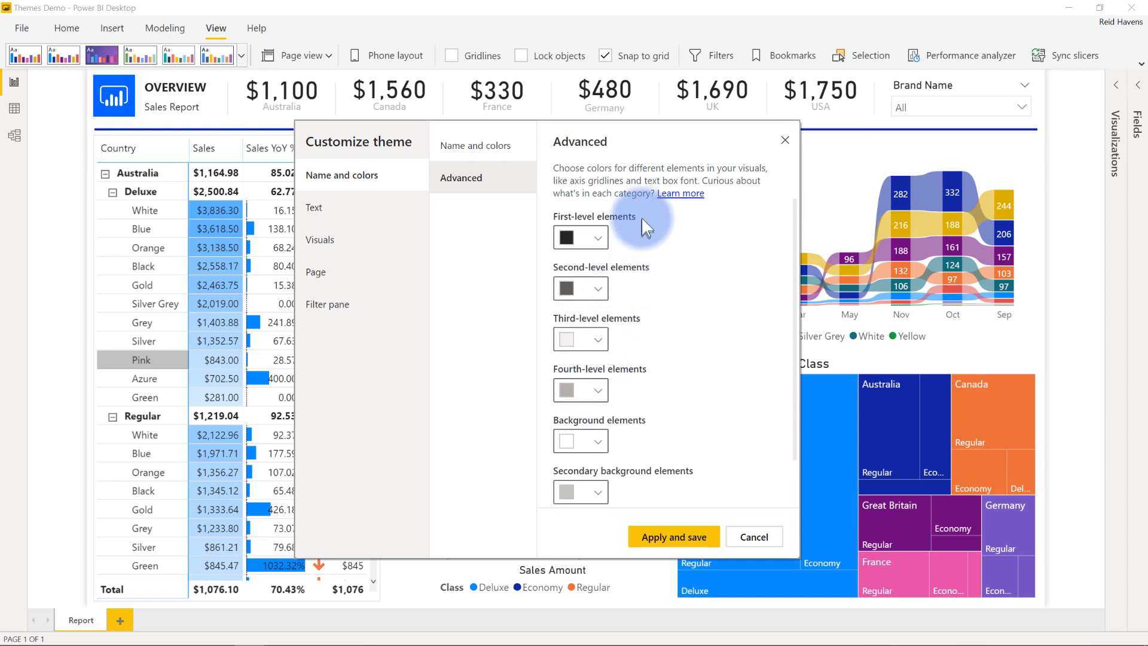
mouse_move(439, 208)
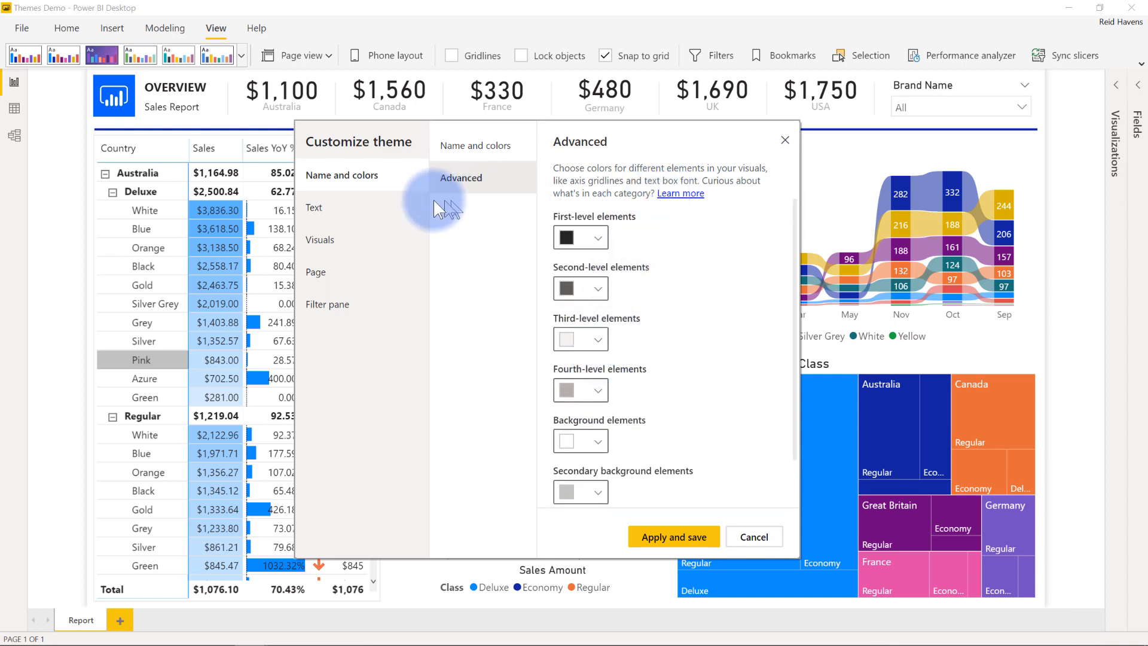
mouse_move(359, 220)
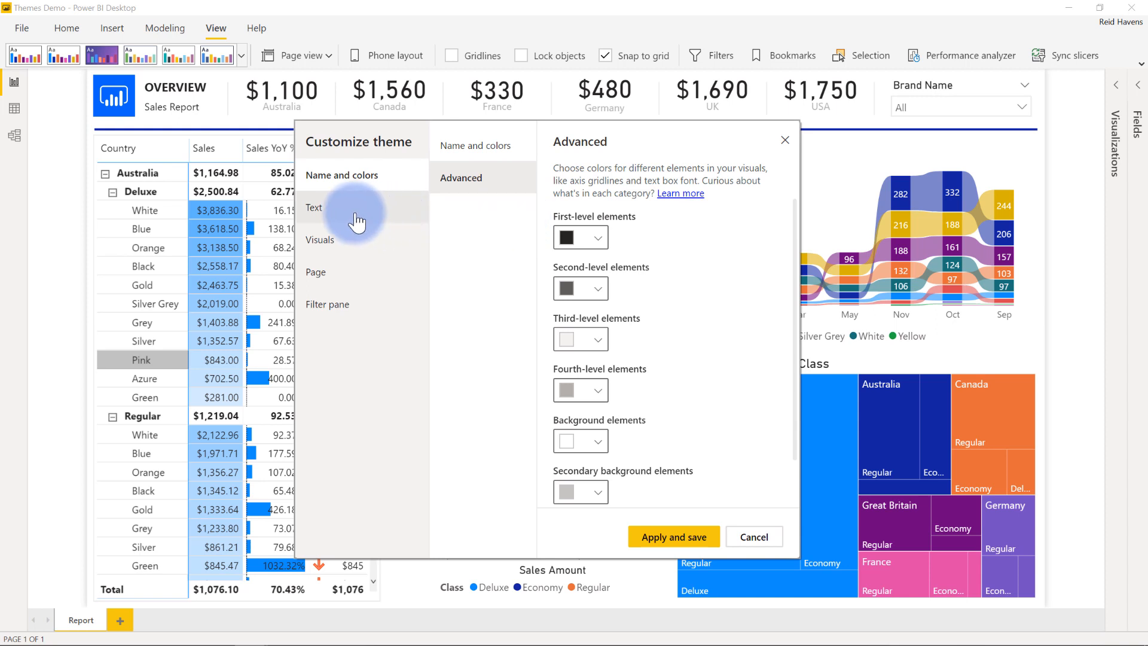
Step: Review Text settings for cards/KPIs and tab headers, then the Visuals background settings
click(314, 207)
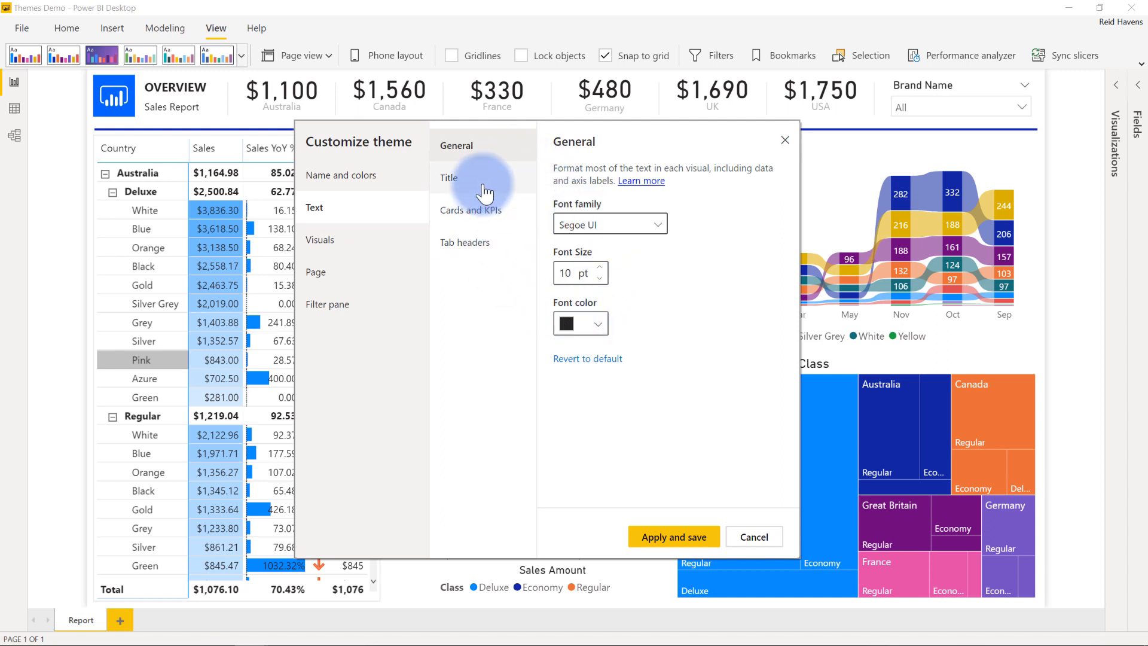
click(449, 177)
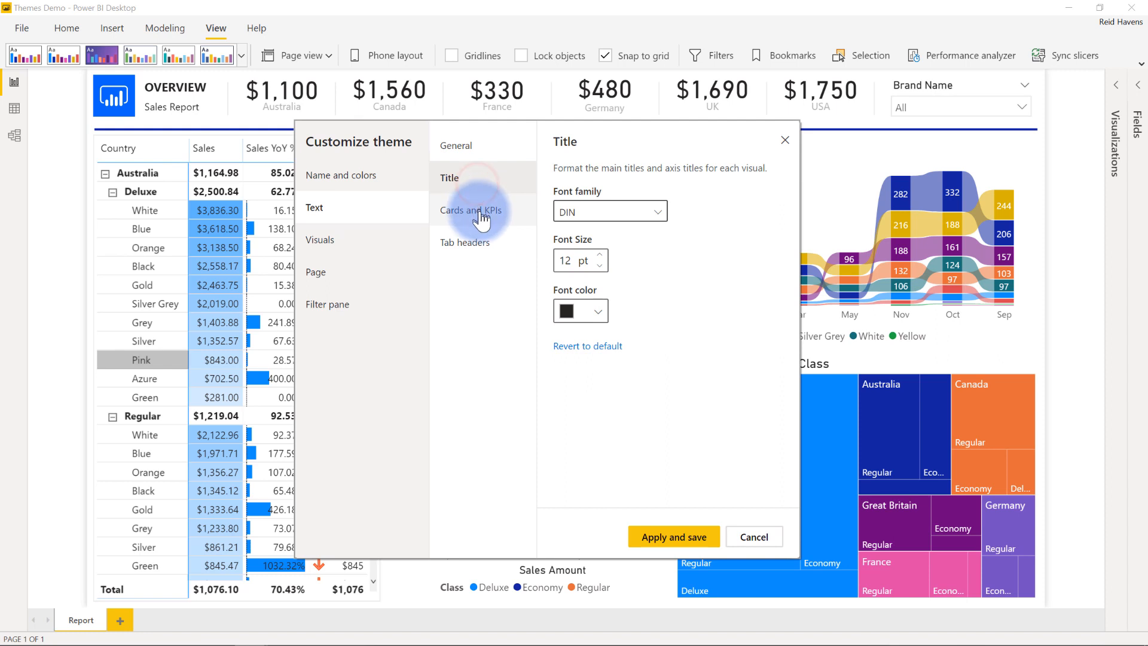
click(465, 243)
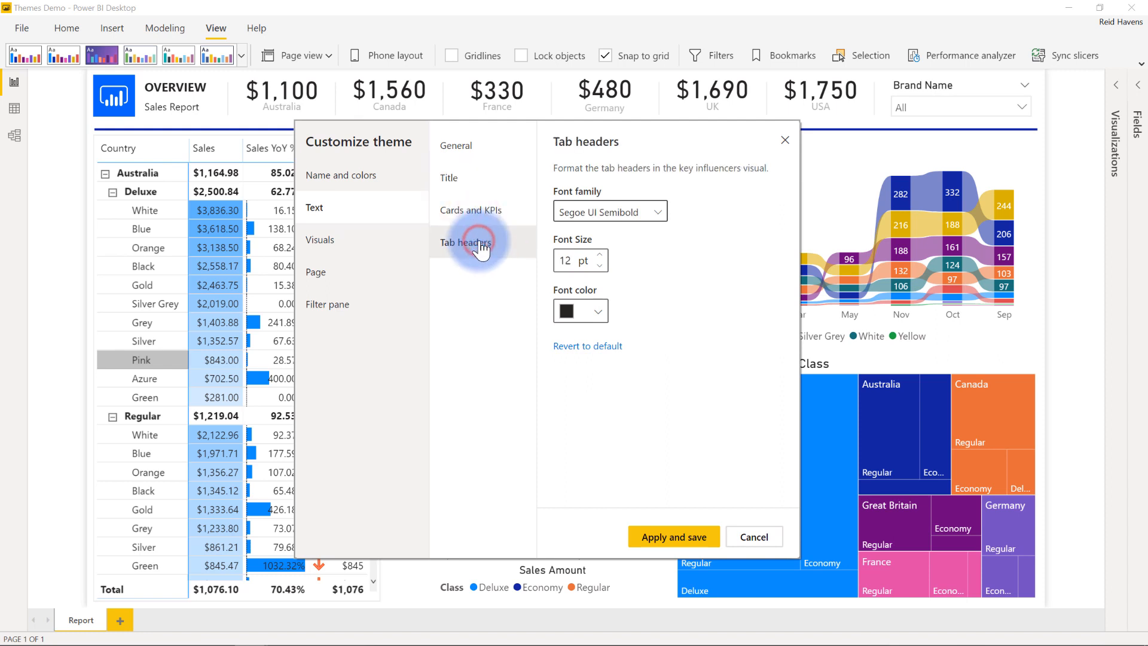
click(320, 239)
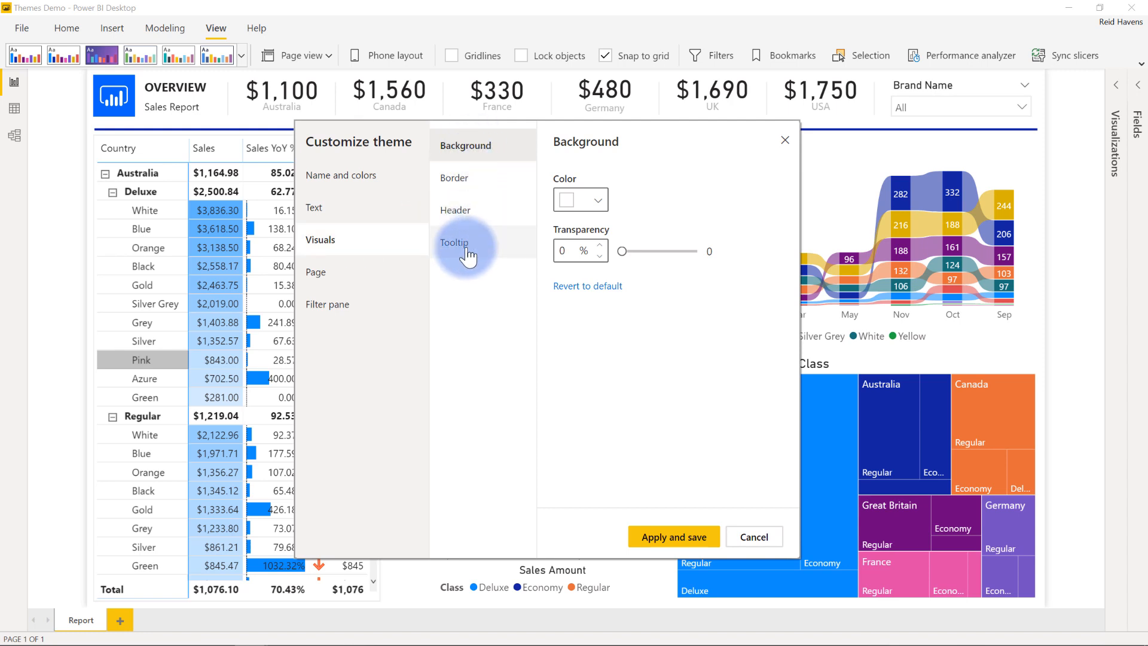
Step: Review the Page wallpaper settings, then the Filter pane settings
click(315, 272)
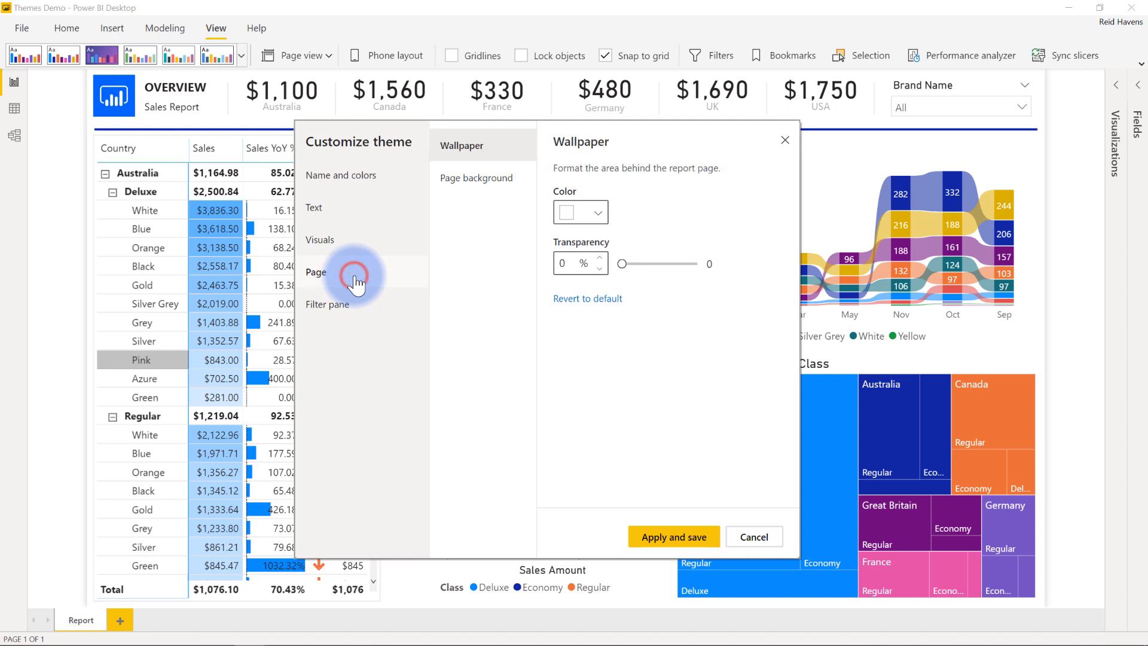
mouse_move(380, 306)
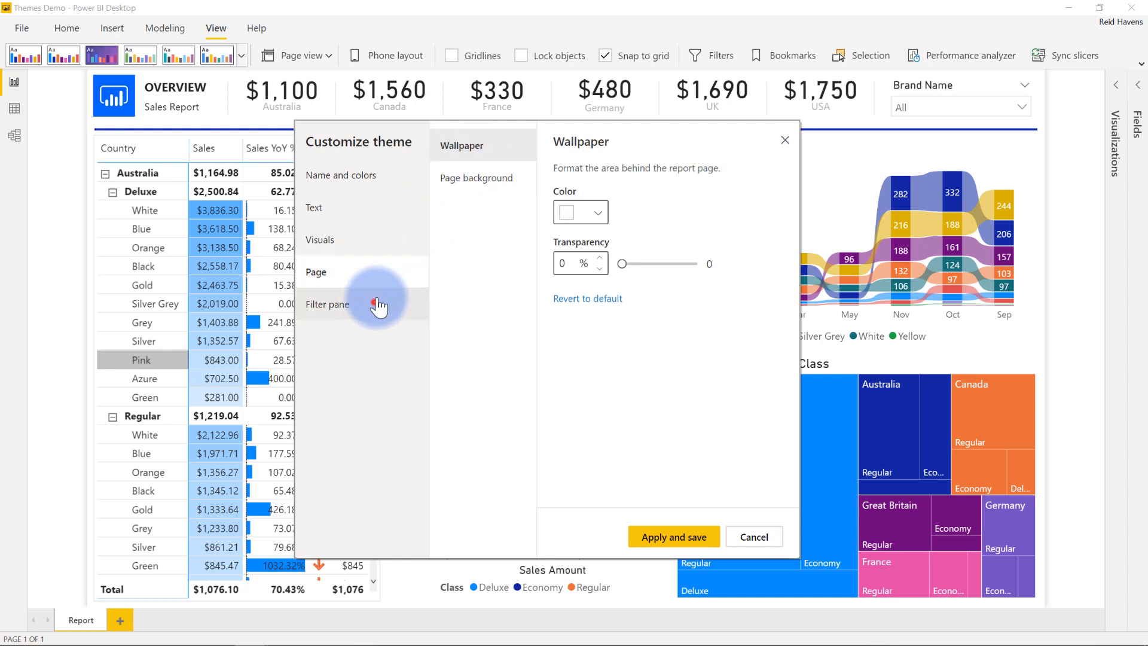
click(327, 304)
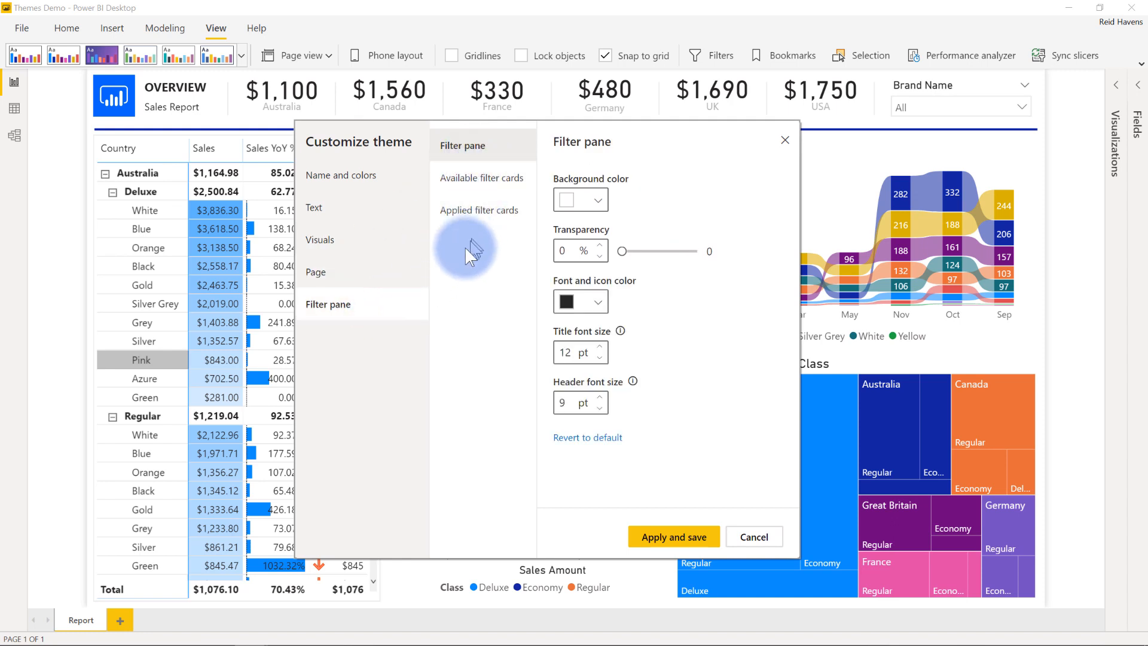
mouse_move(449, 286)
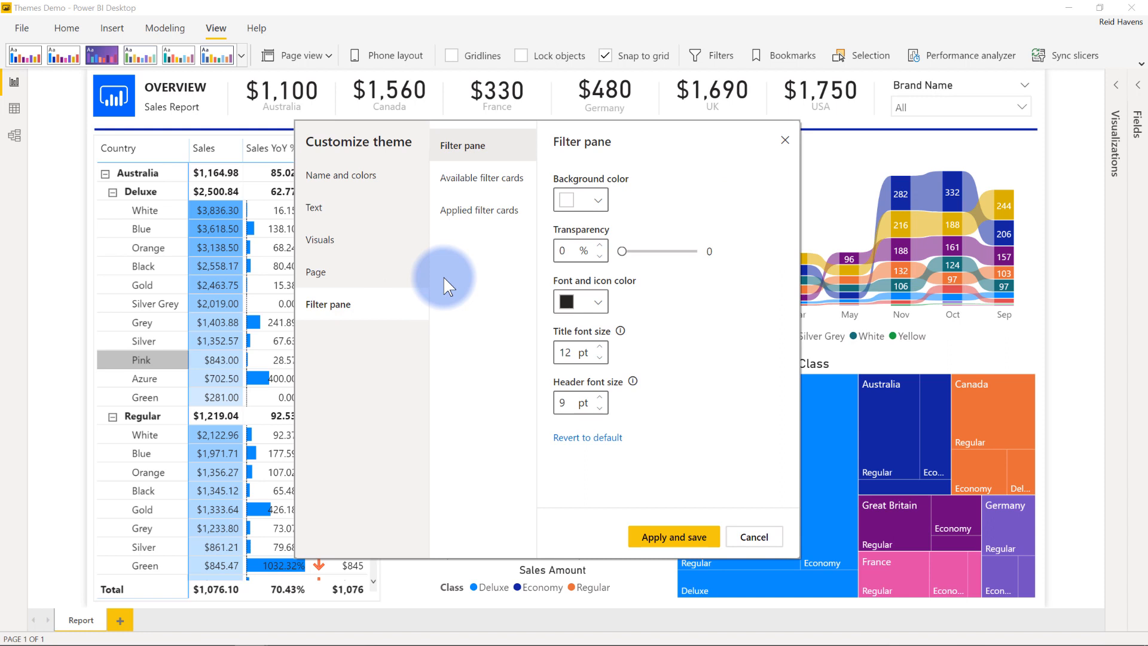
mouse_move(730, 534)
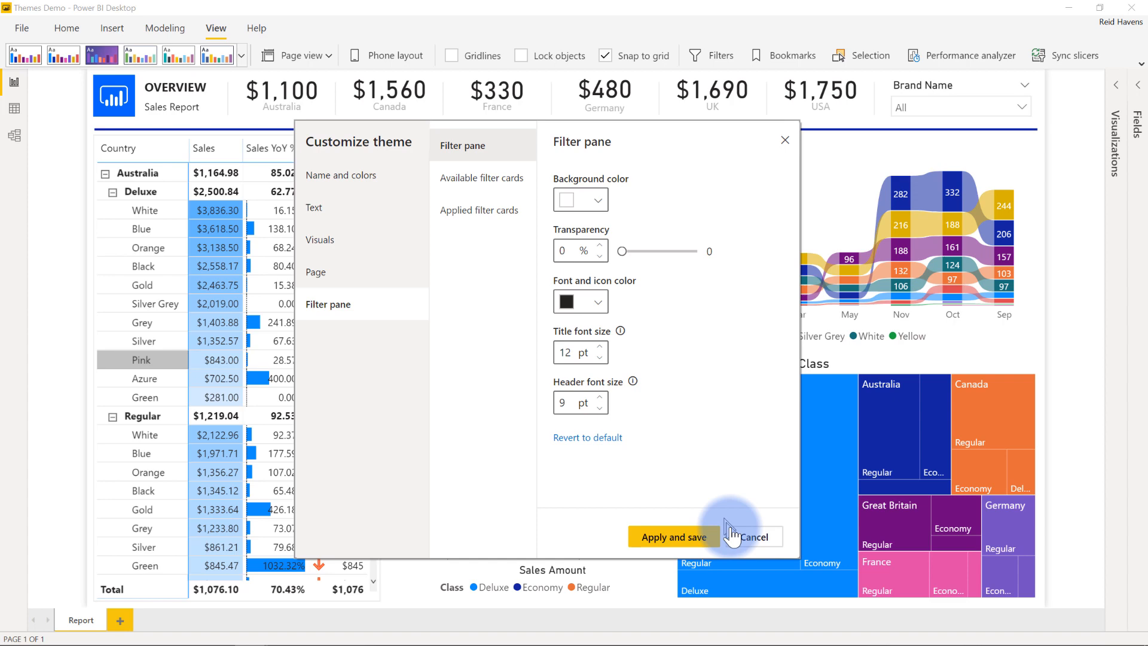
Step: Cancel theme customization and look at Preview features in the Options dialog
click(22, 27)
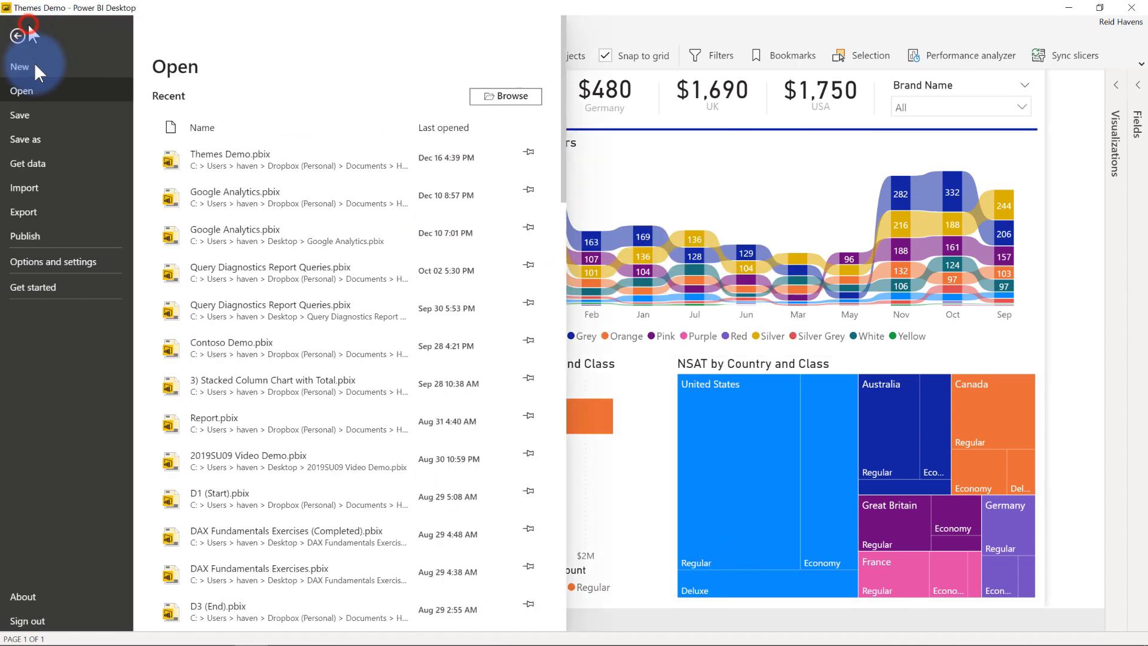
mouse_move(25, 187)
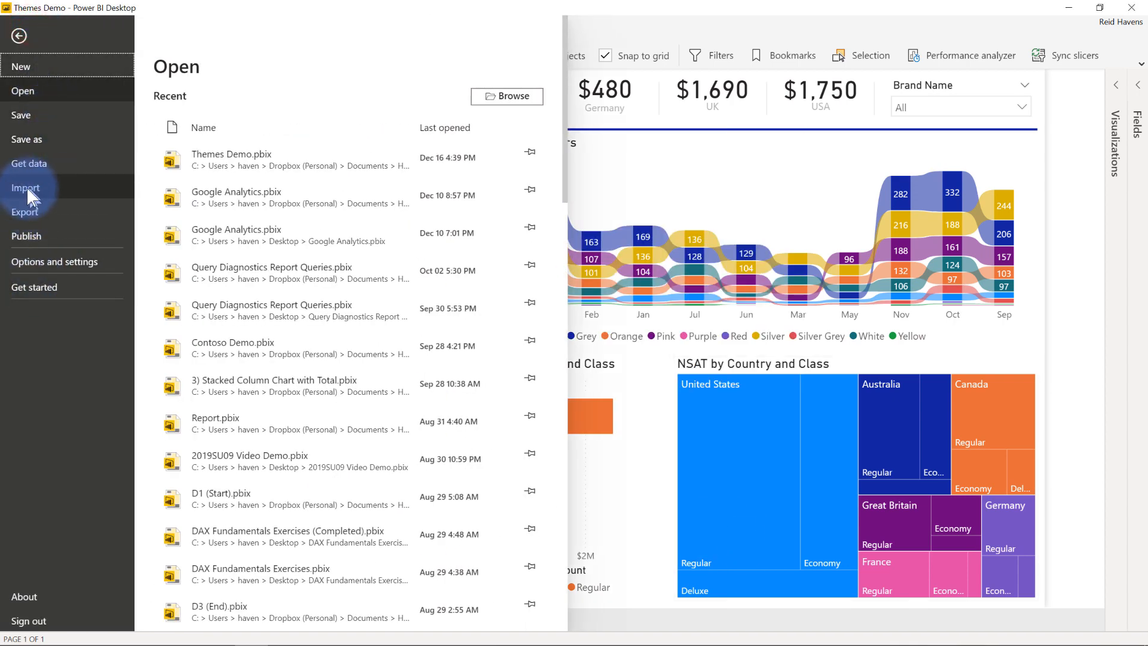
click(54, 262)
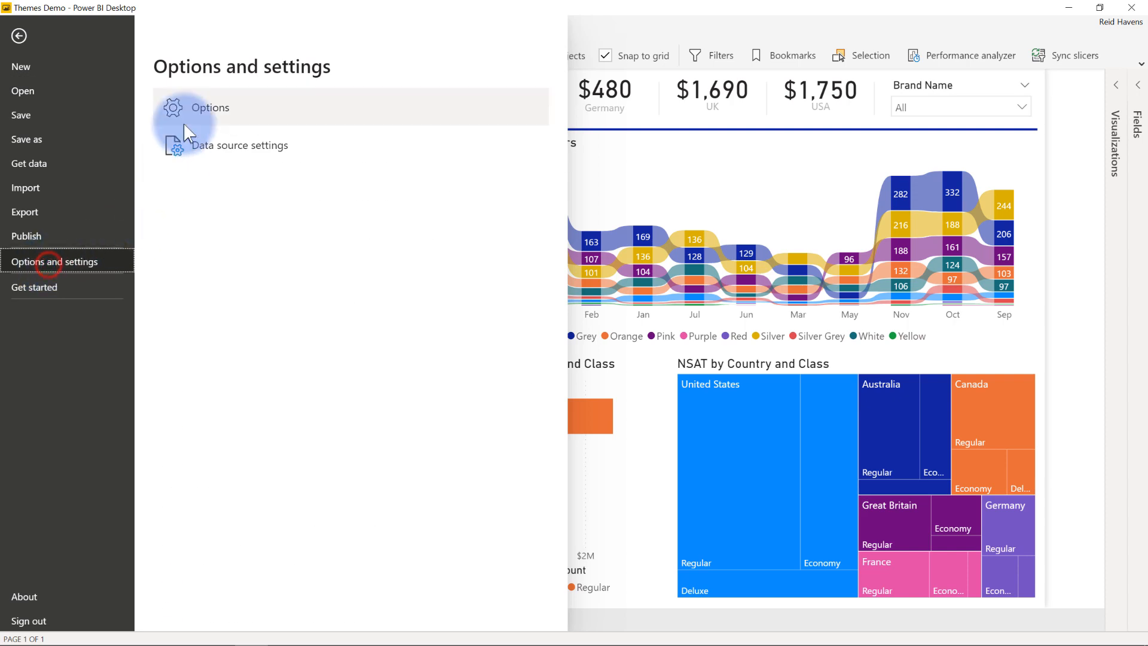
click(210, 108)
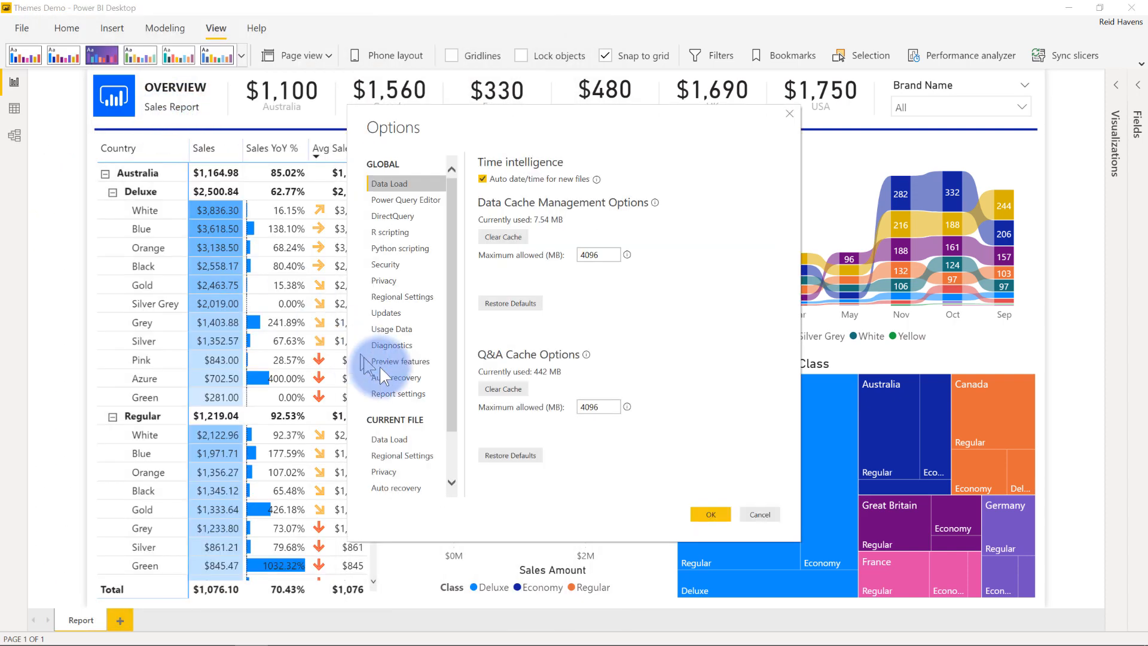
click(397, 361)
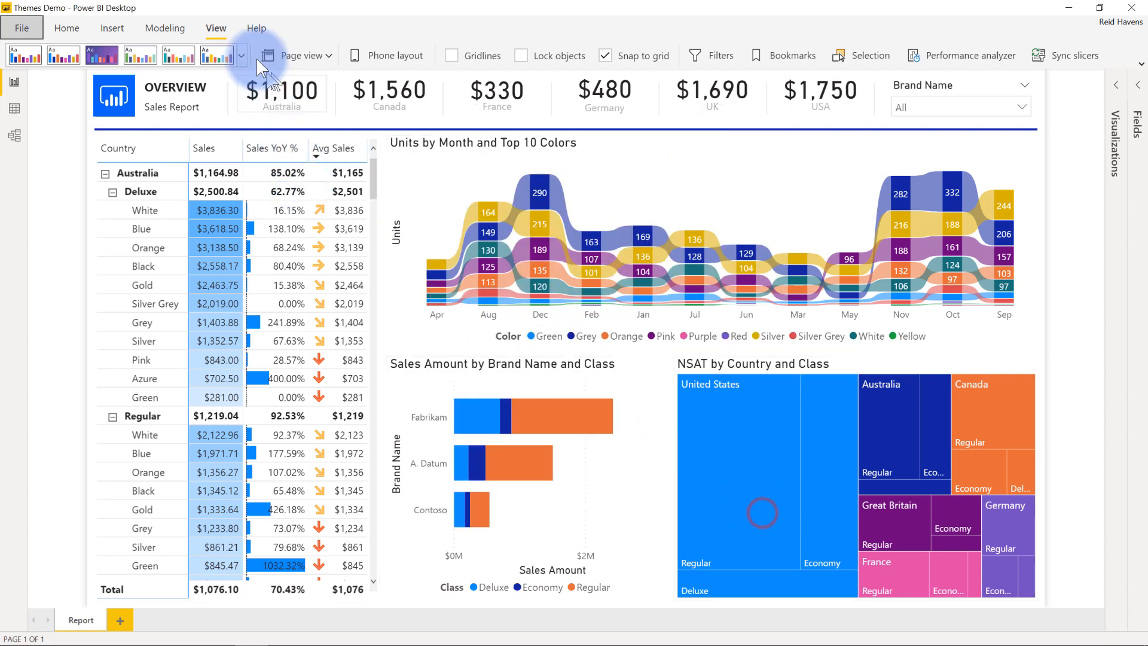
Step: Expand the Themes gallery to reach Browse for themes
click(240, 55)
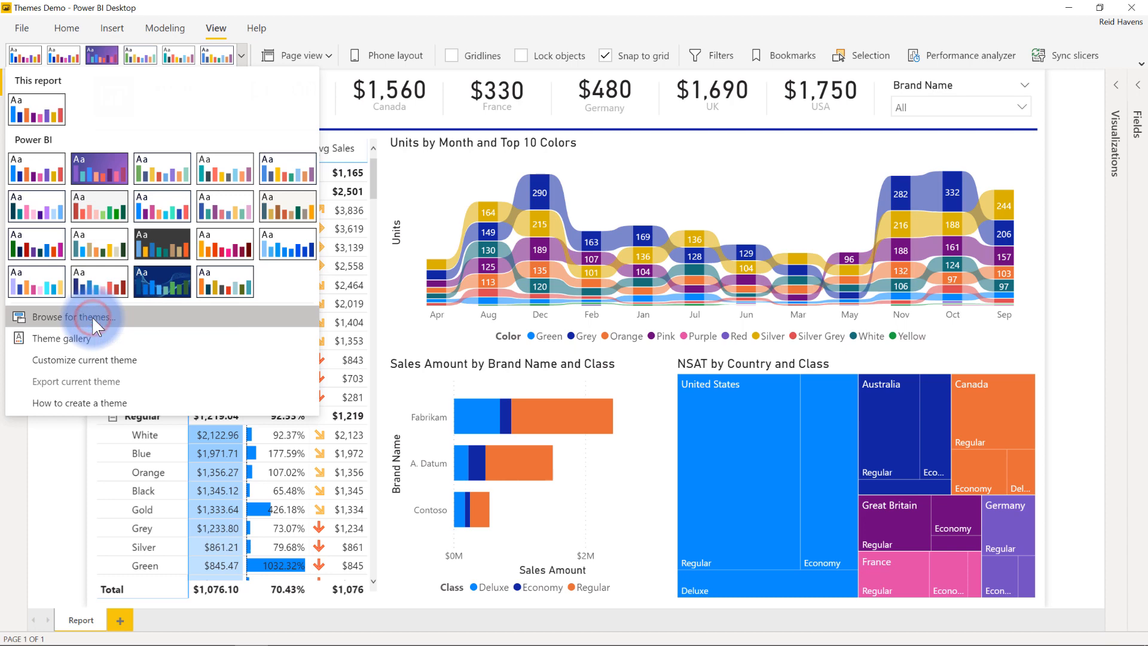
Step: Import the theme JSON from Videos > (IP) Theme Creator via Browse for themes
click(73, 316)
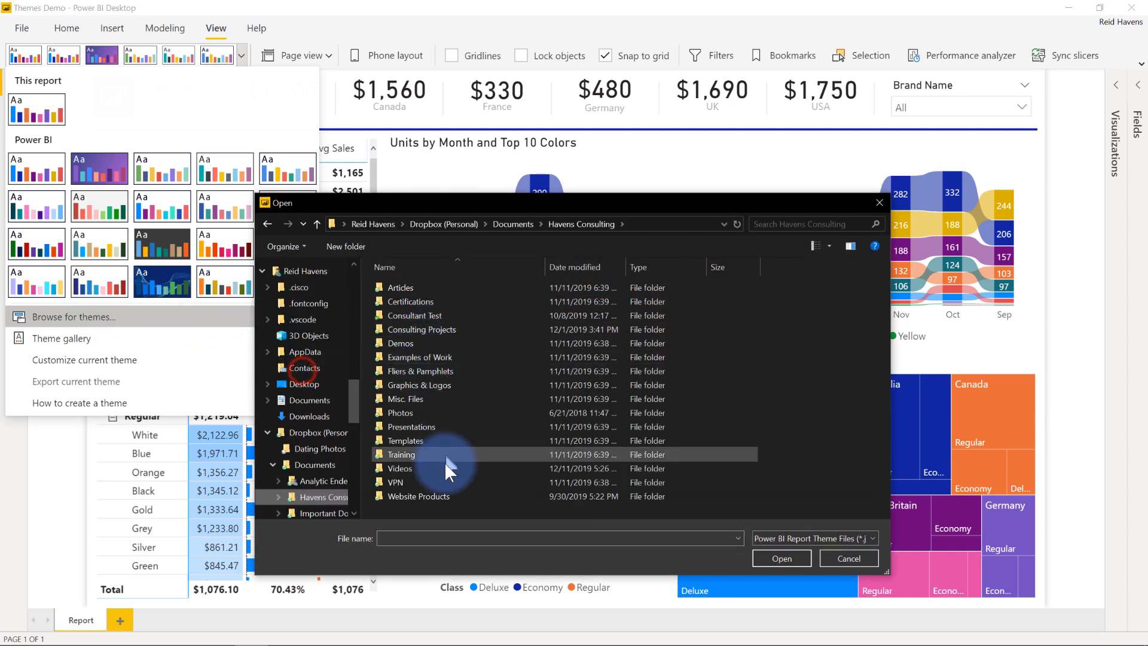
double_click(400, 468)
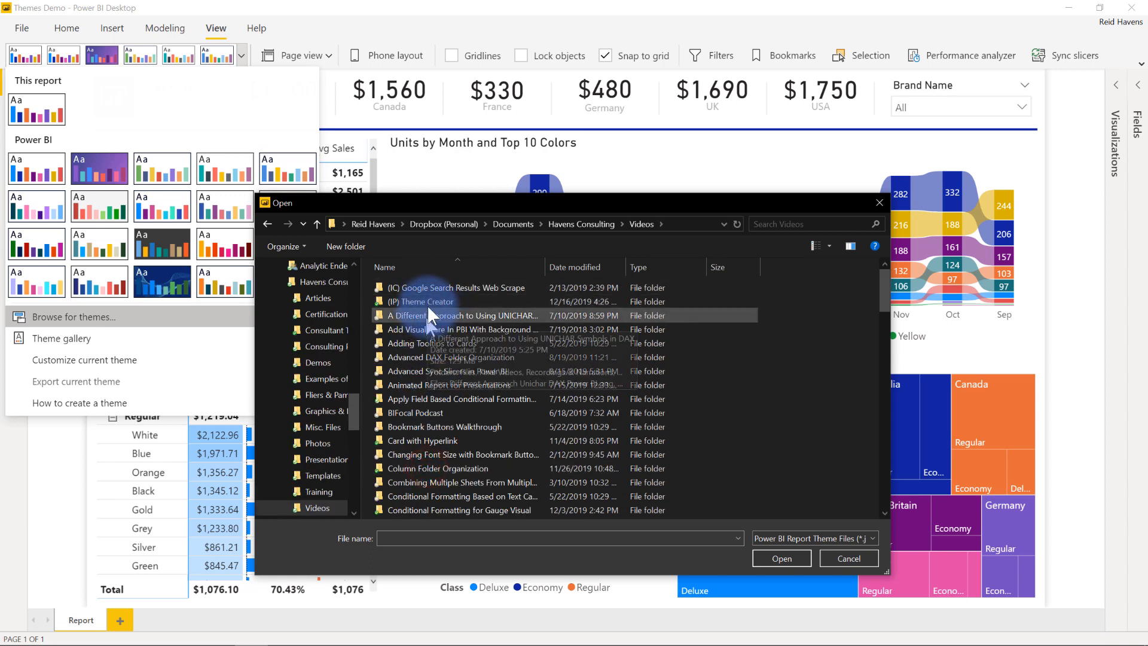
double_click(422, 302)
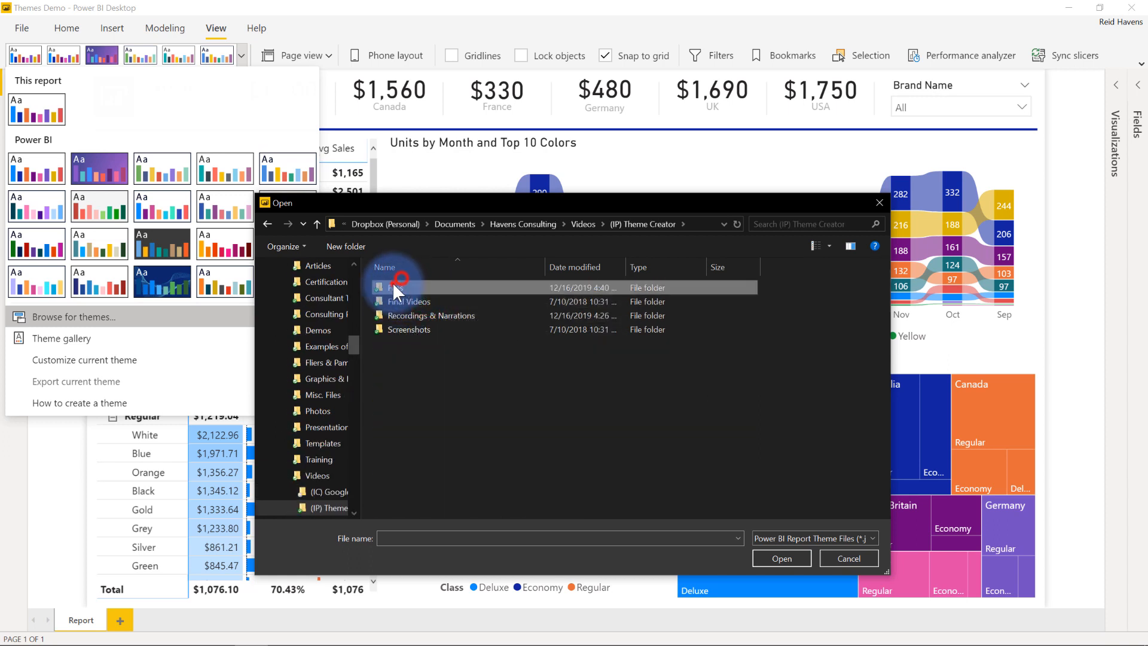
double_click(403, 287)
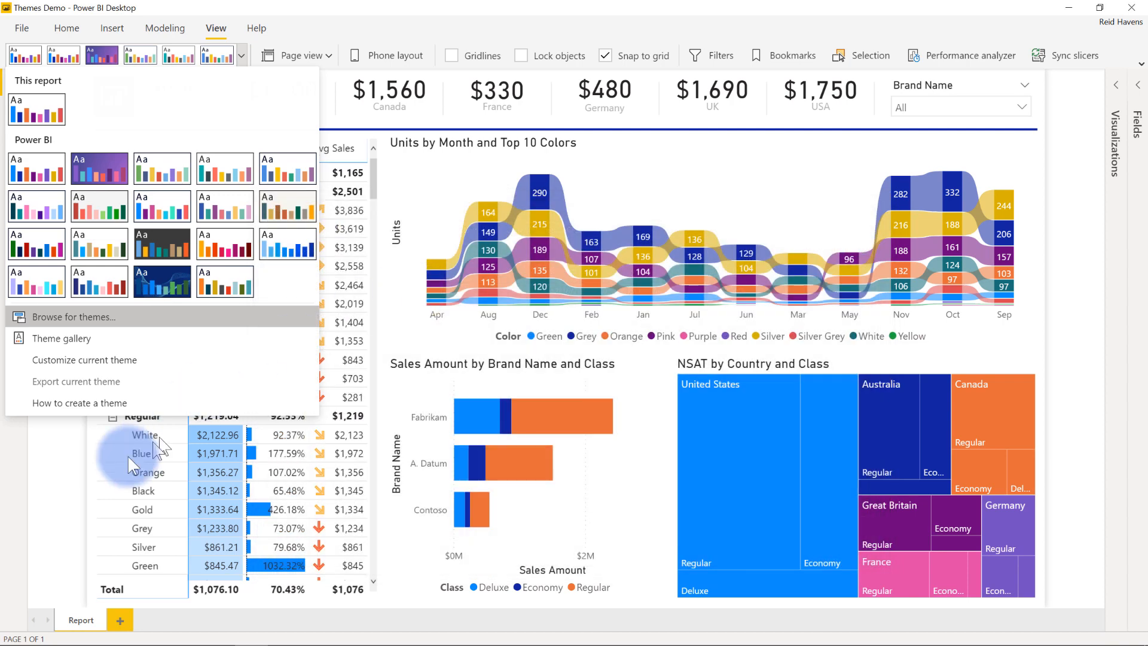
click(73, 316)
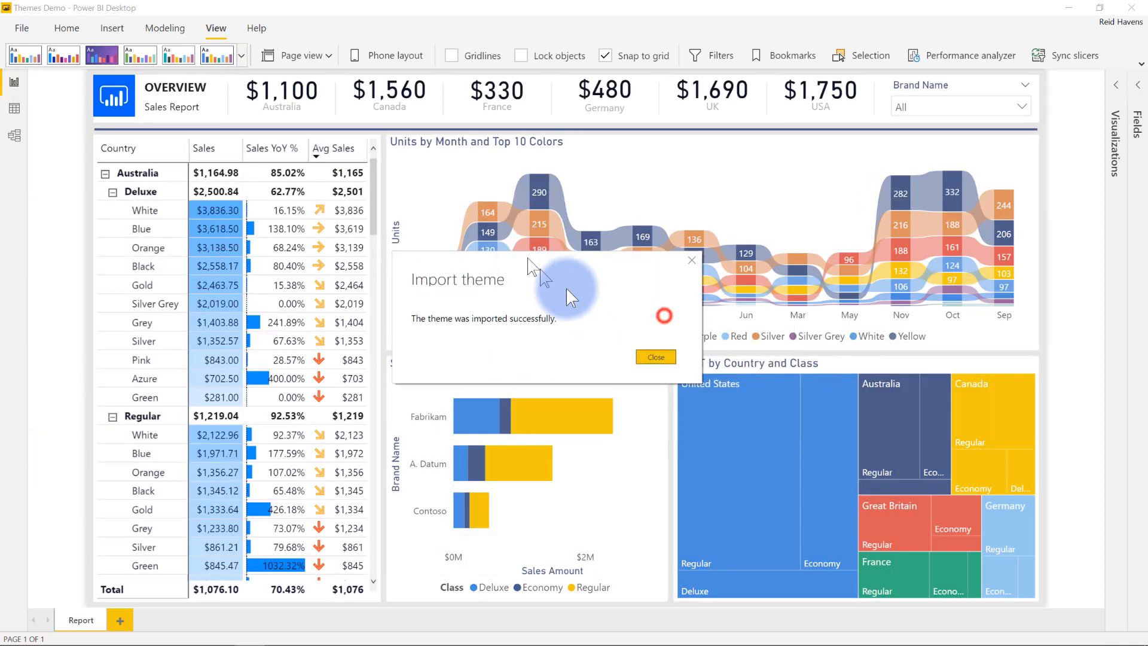
Step: Close the Import theme confirmation, leaving the report in navy, blue and yellow
click(655, 357)
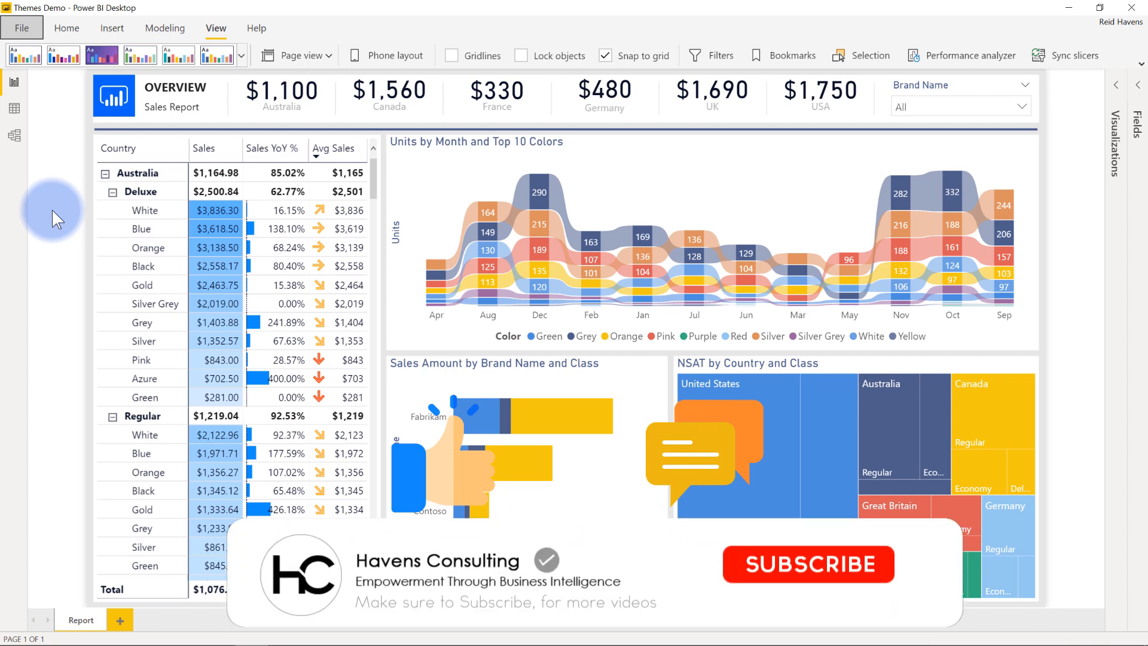
click(807, 564)
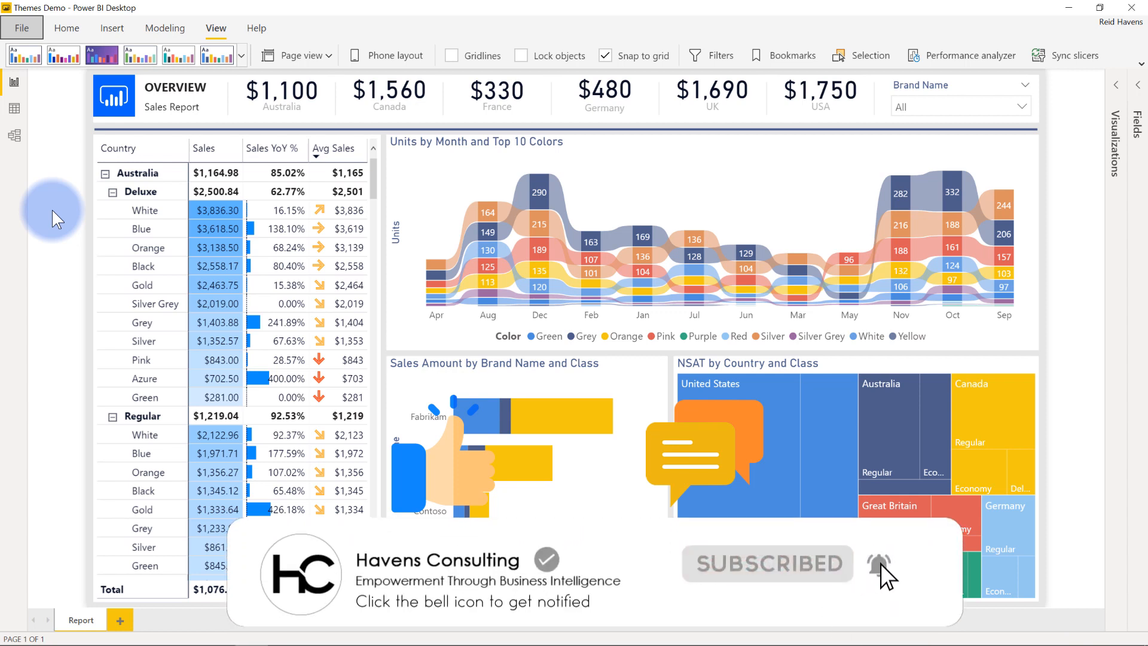